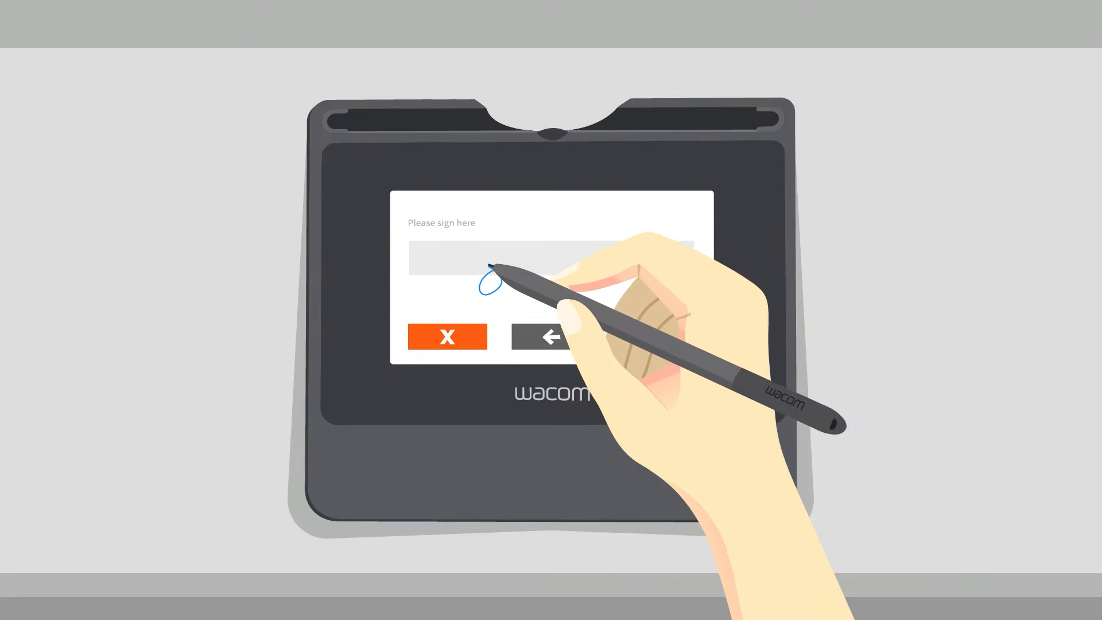
- Write a signature in the 'Please sign here' field to fill the pen data table and pressure graph
{"action": "left_click_drag", "start_coordinate": [485, 281], "coordinate": [598, 270]}
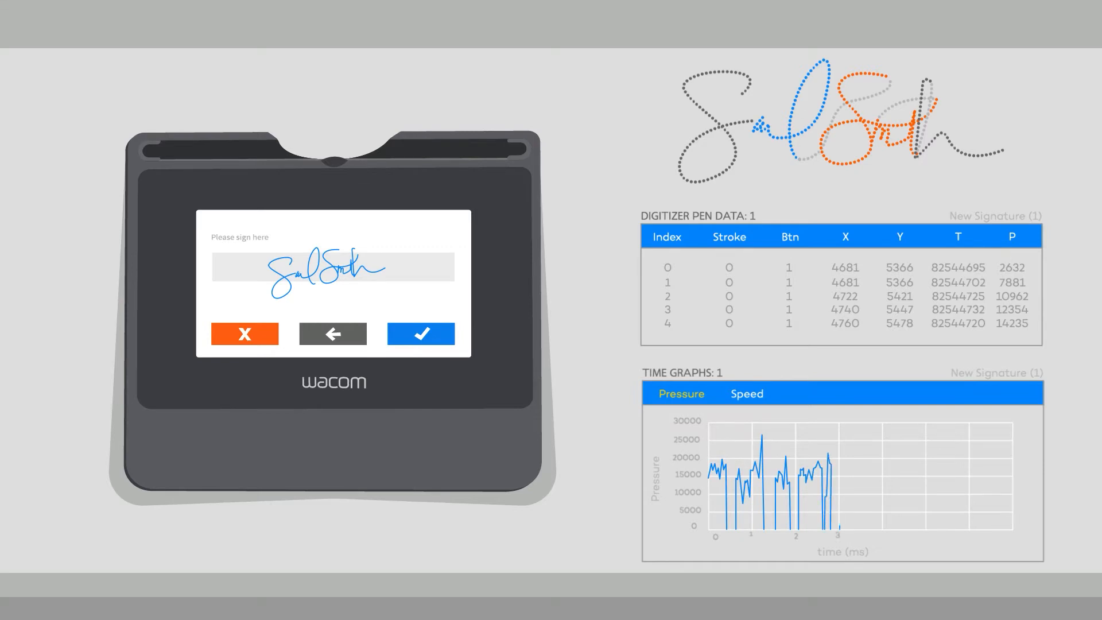
- Transfer the captured signature onto the document on the desktop monitor
{"action": "left_click", "coordinate": [420, 333]}
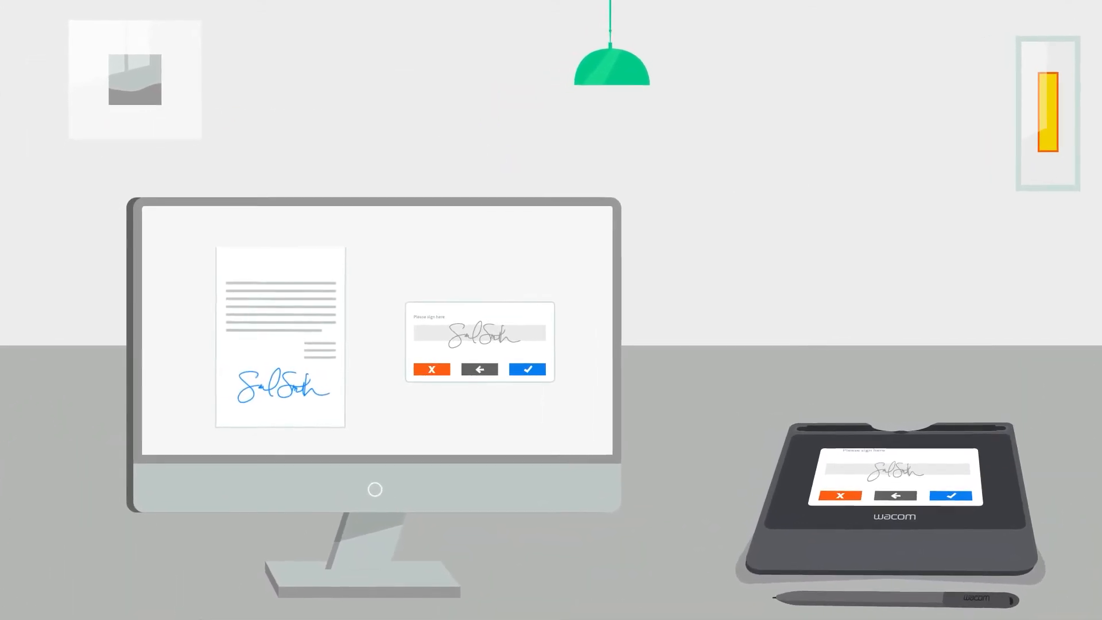
- Reset the signature field and the Pressure time graph on the signing pad
{"action": "left_click", "coordinate": [527, 369]}
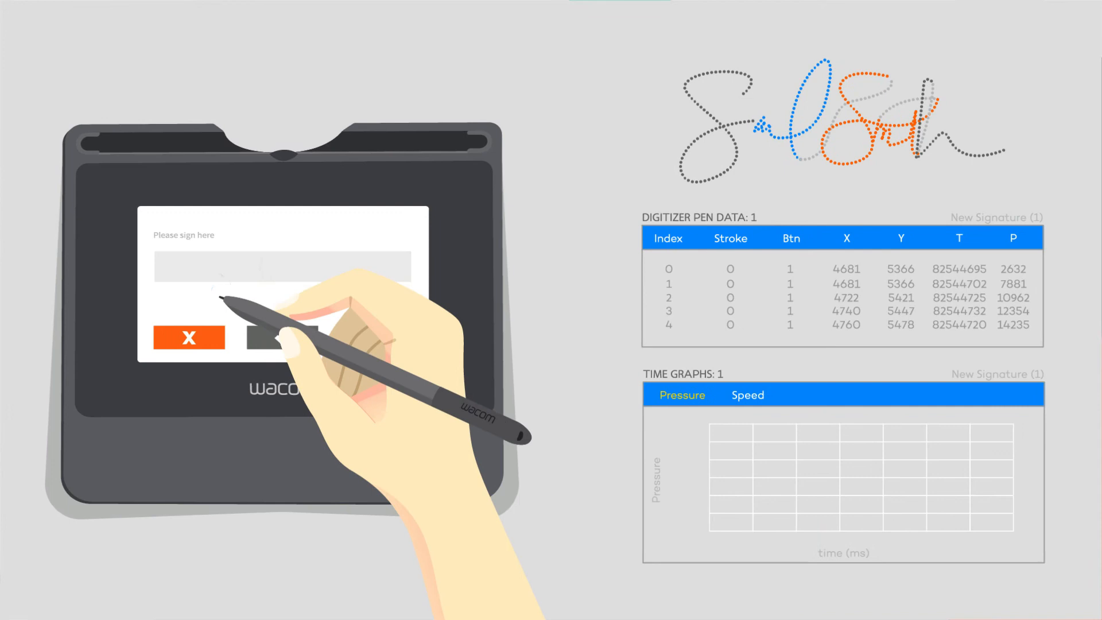
- Write a new signature on the cleared signing pad
{"action": "left_click_drag", "start_coordinate": [218, 296], "coordinate": [295, 278]}
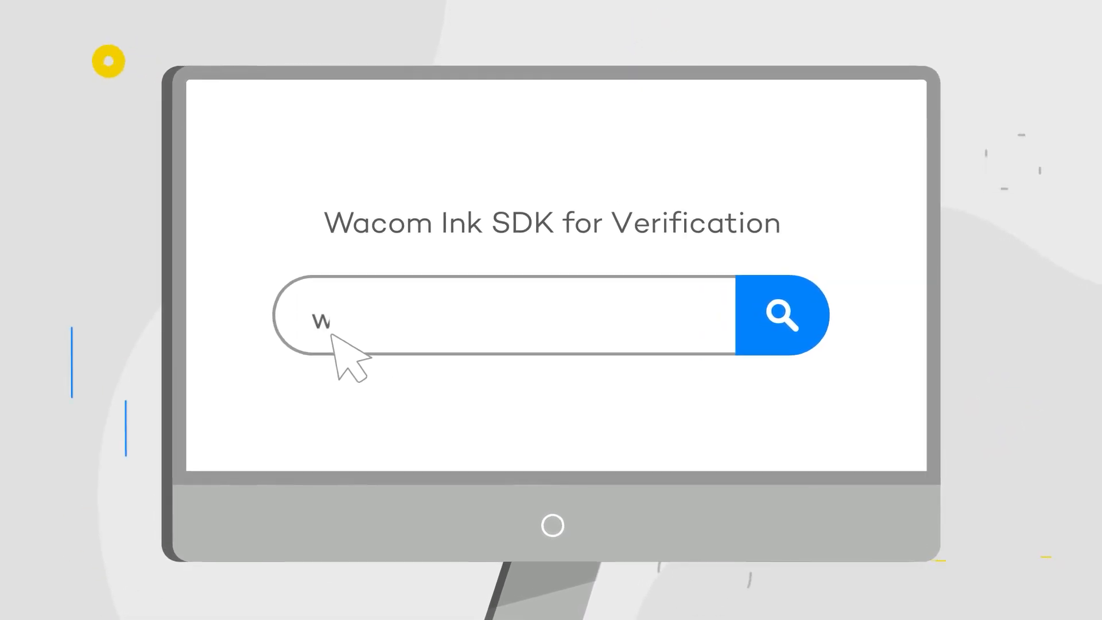
- Enter wacom.com/verification in the Wacom Ink SDK for Verification search field
{"action": "type", "text": "wacom.com/verification"}
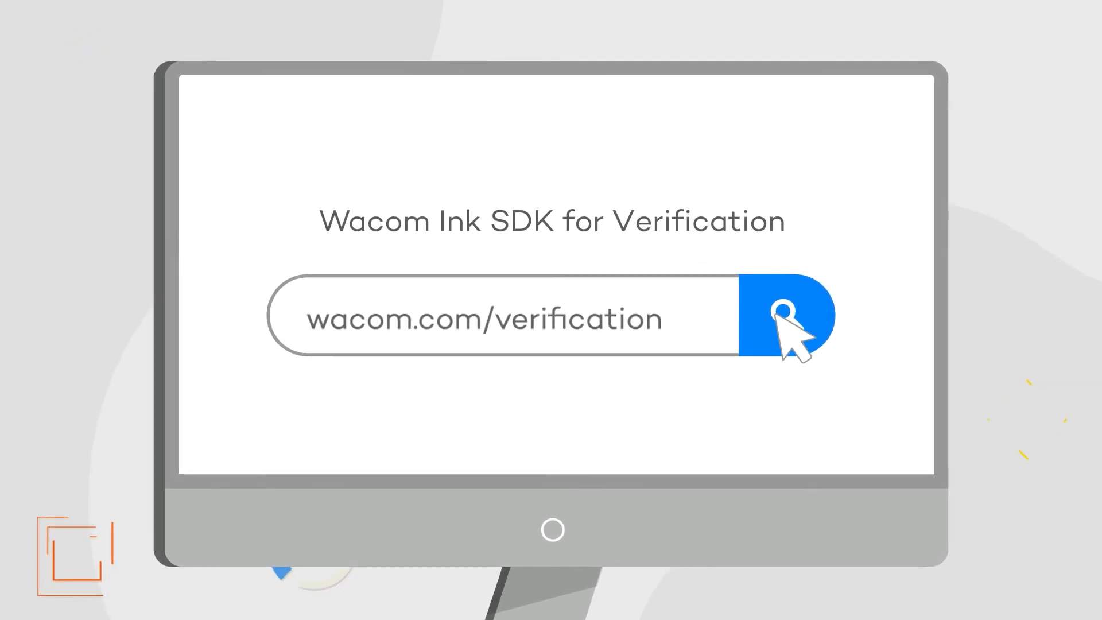